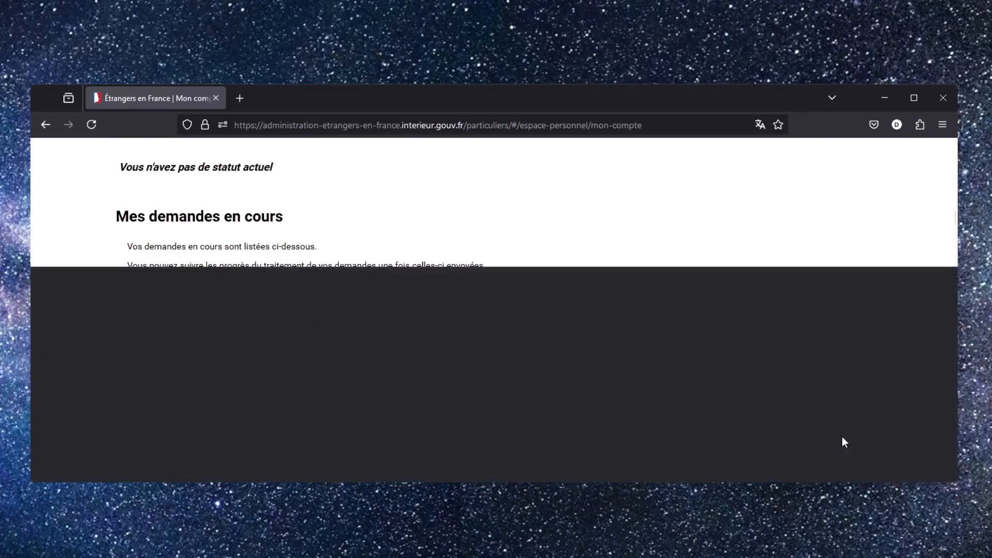
Open Firefox Developer Tools on the account page with F12, showing the Inspector
{"action": "key", "text": "F12"}
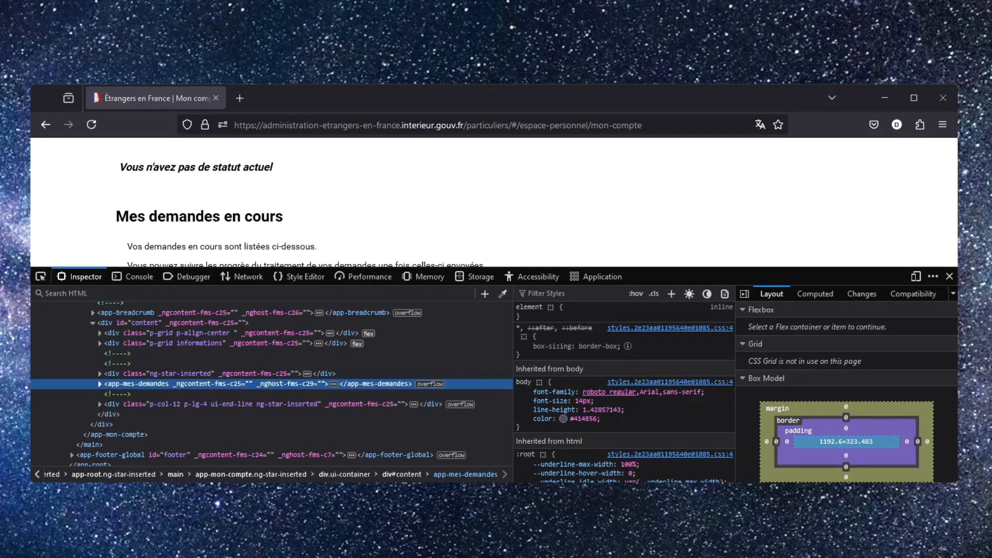
{"action": "mouse_move", "coordinate": [127, 312]}
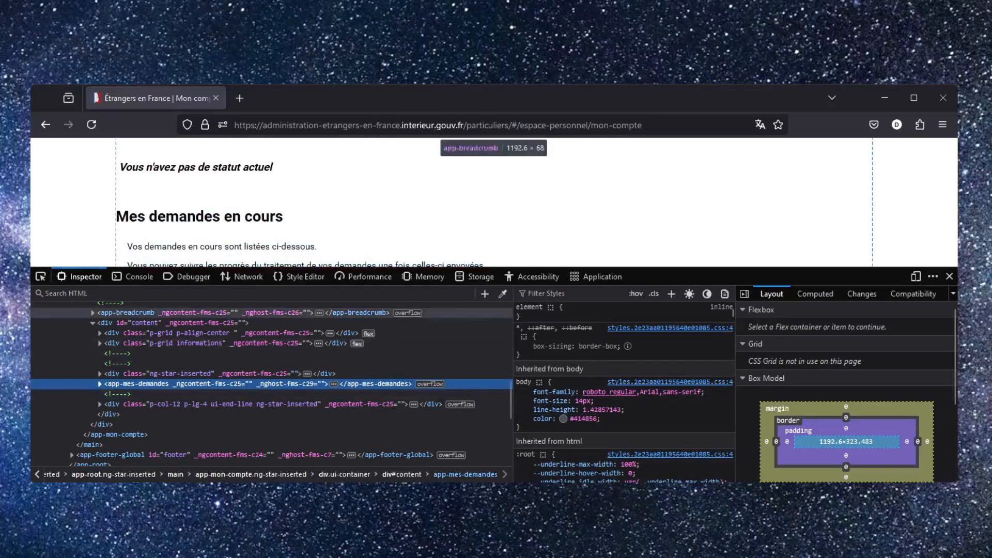
Switch to the Network panel filtered to XHR requests, currently empty
{"action": "left_click", "coordinate": [248, 277]}
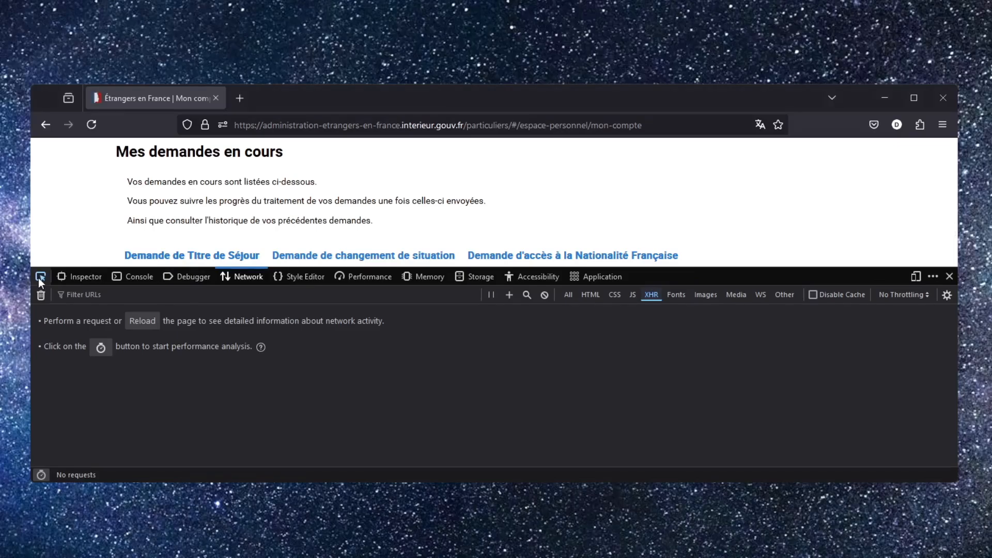
{"action": "left_click", "coordinate": [41, 277]}
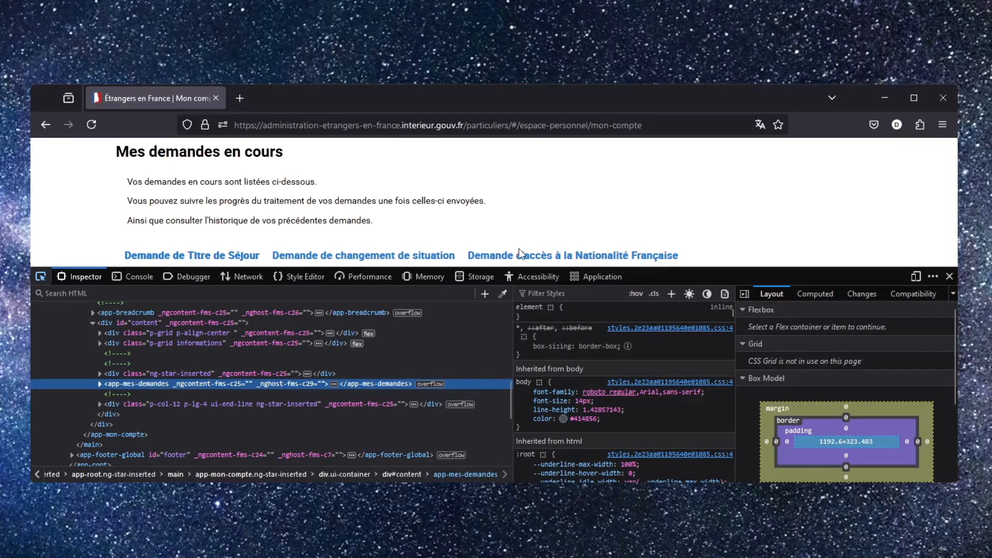
{"action": "mouse_move", "coordinate": [542, 259]}
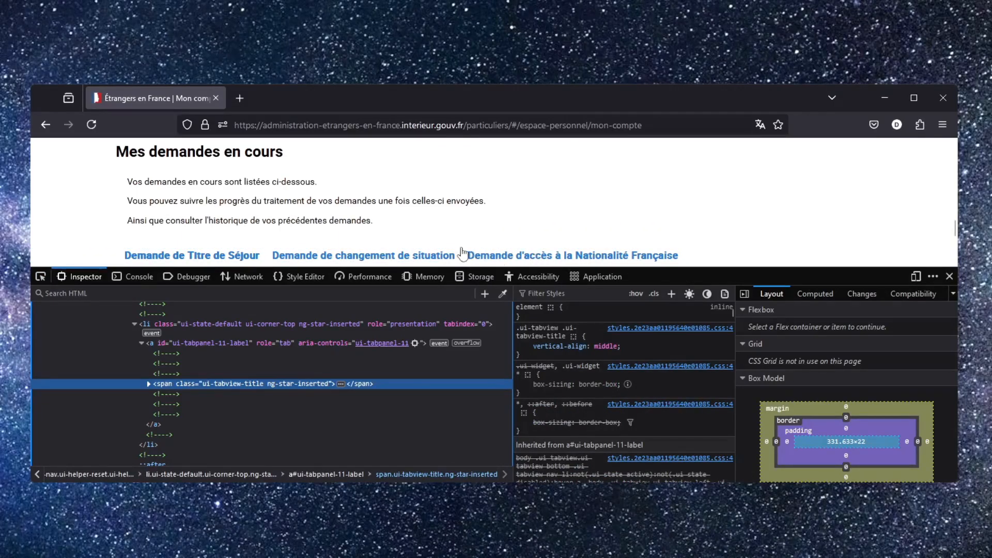
{"action": "left_click", "coordinate": [248, 277]}
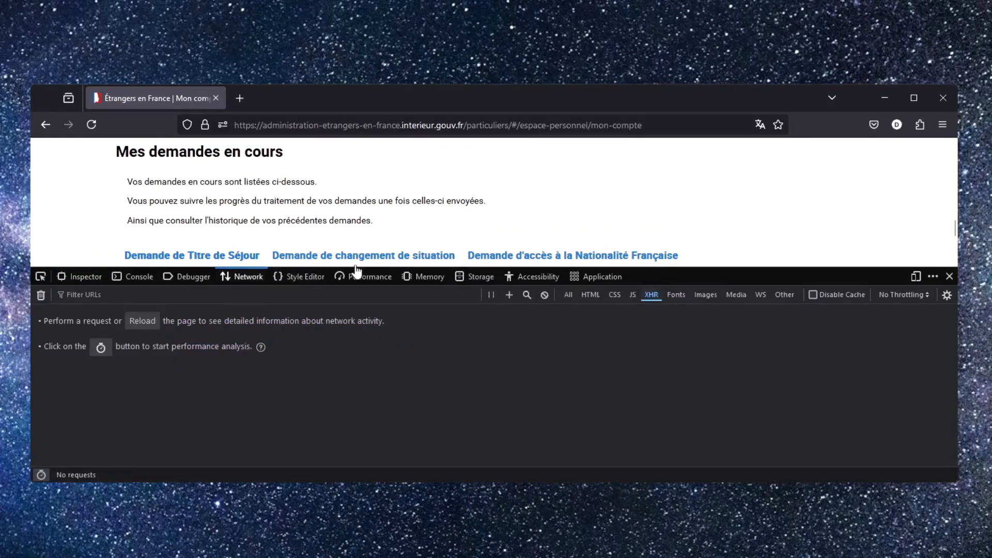
{"action": "mouse_move", "coordinate": [512, 260]}
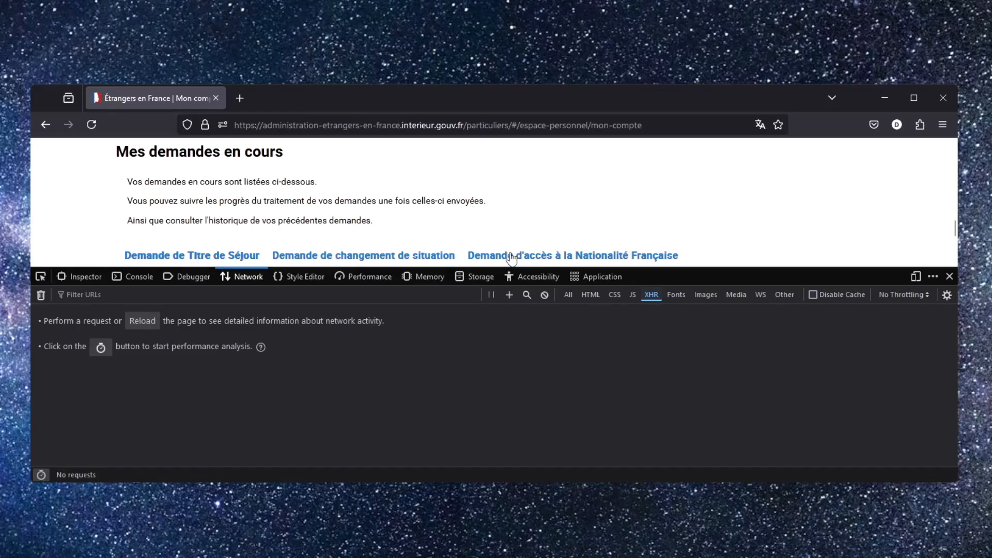